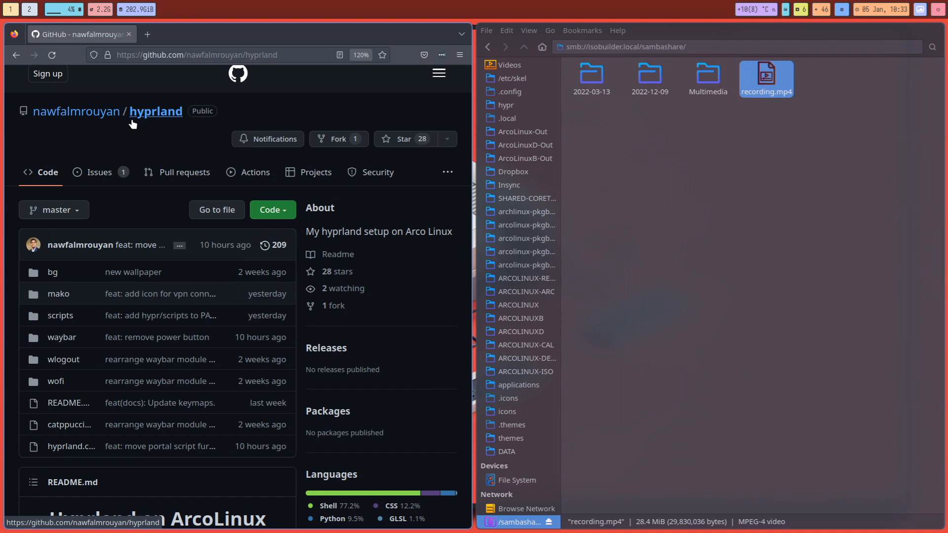
mouse_move(160, 114)
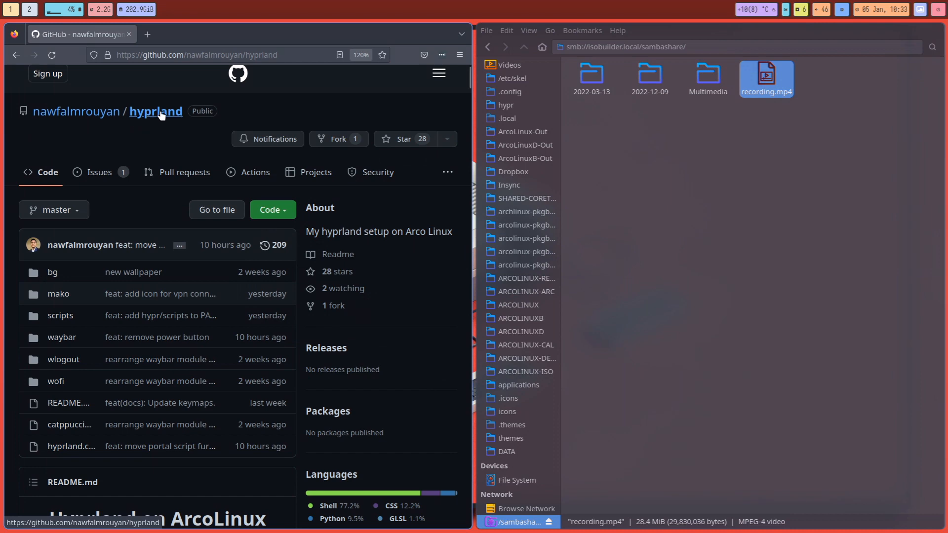
mouse_move(77, 111)
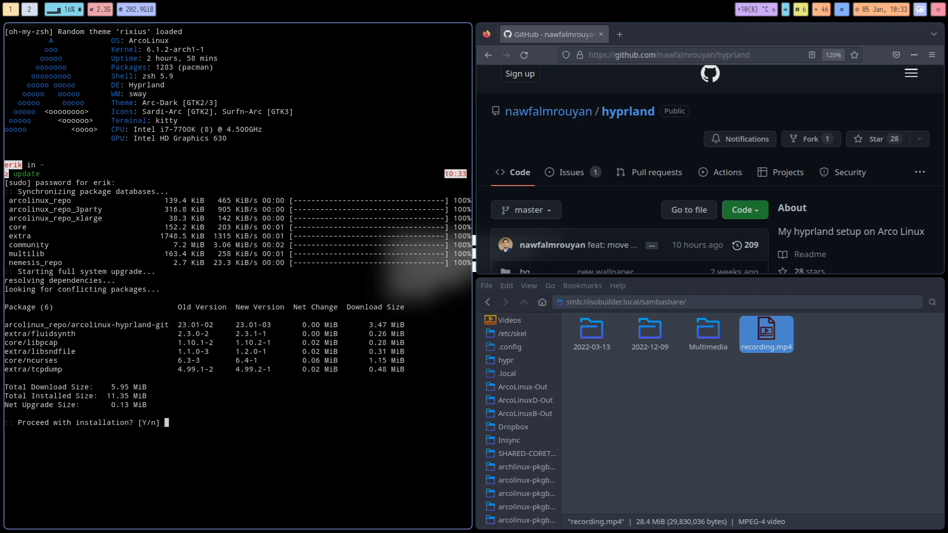
Confirm 'Y' so pacman installs arcolinux-hyprland-git and the five other upgrade packages.
text(Y)
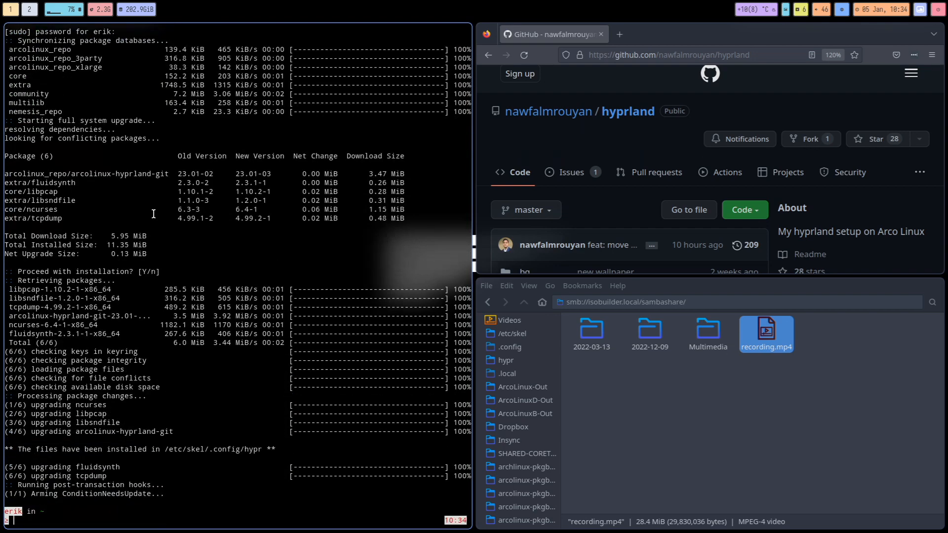
double_click(131, 173)
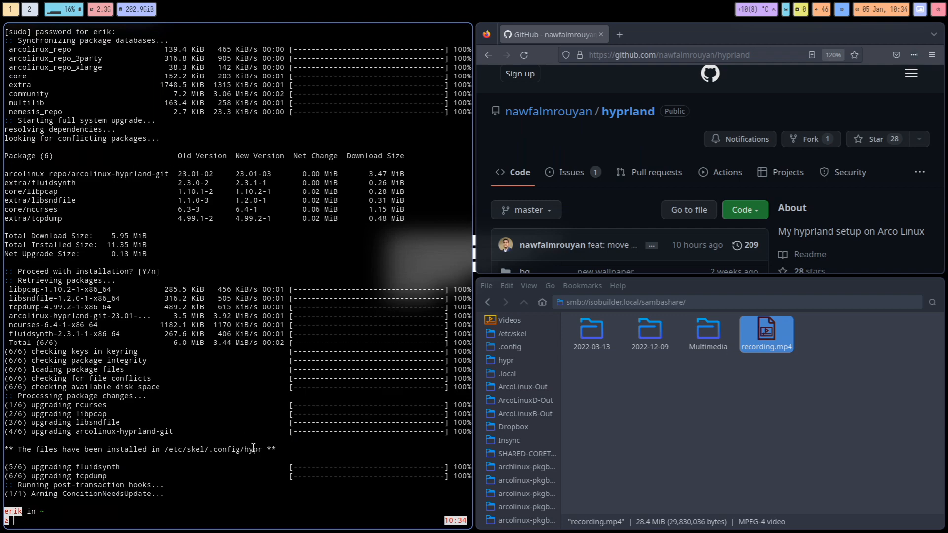
double_click(218, 449)
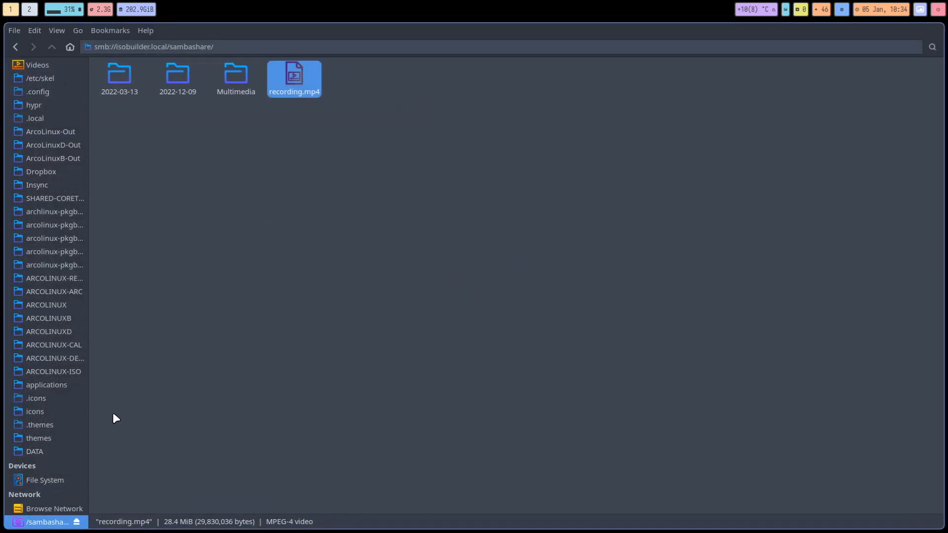
Browse to /etc/skel/.config/hypr/scripts and select wttr.py.
click(40, 78)
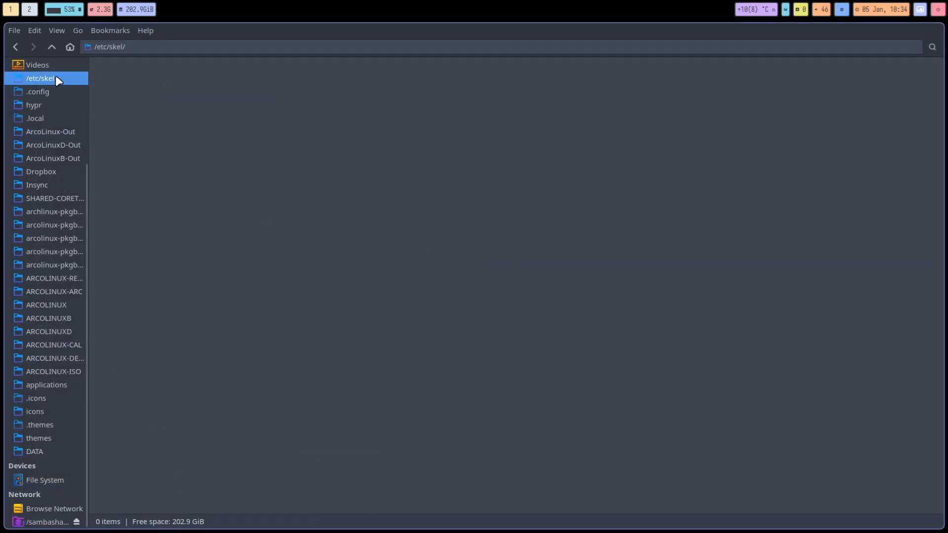
double_click(38, 91)
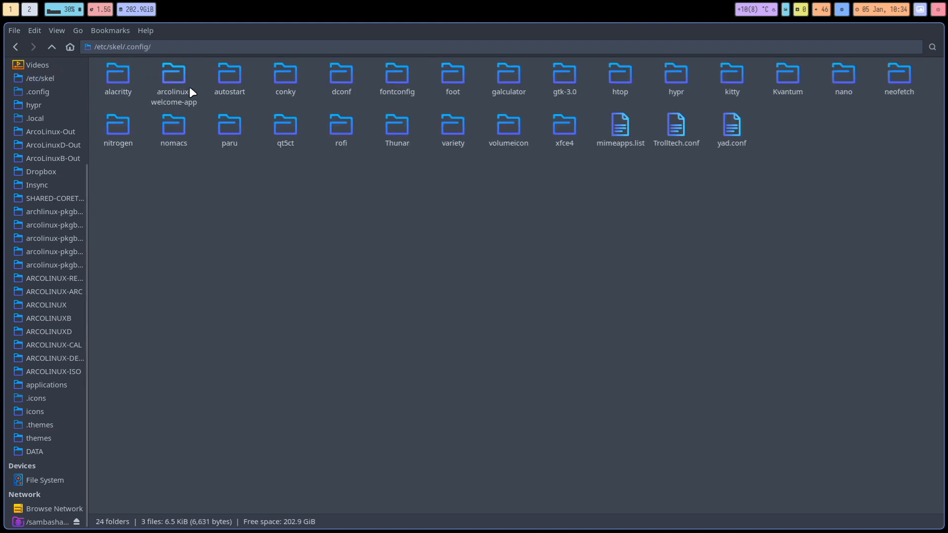
mouse_move(280, 175)
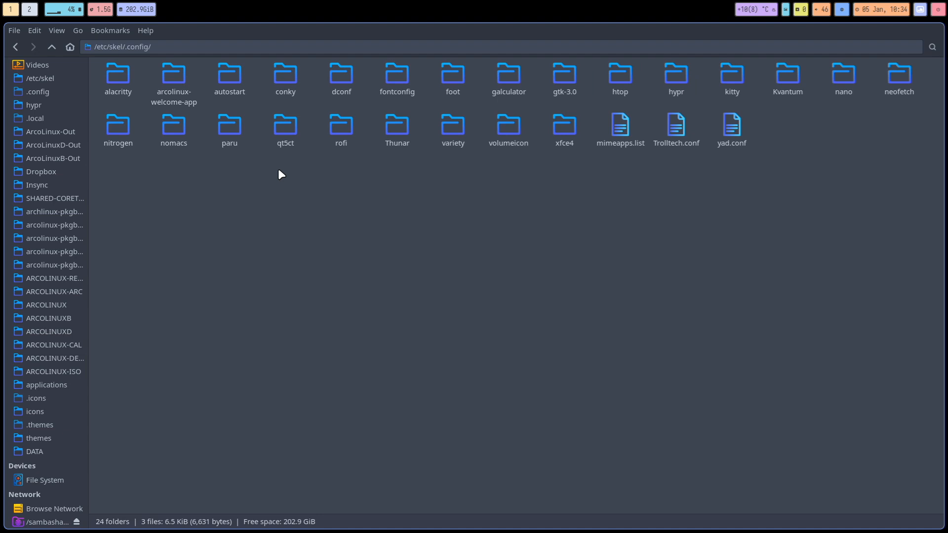
mouse_move(372, 87)
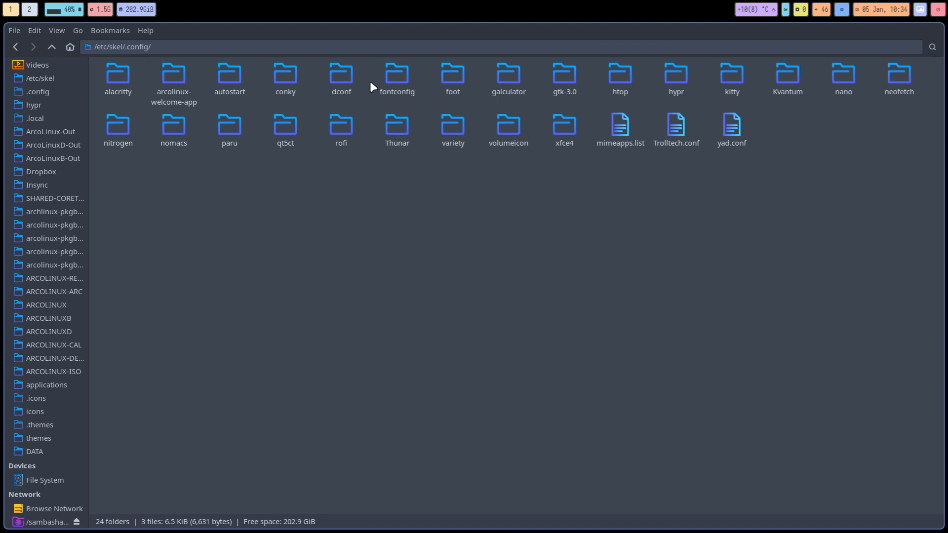
double_click(675, 77)
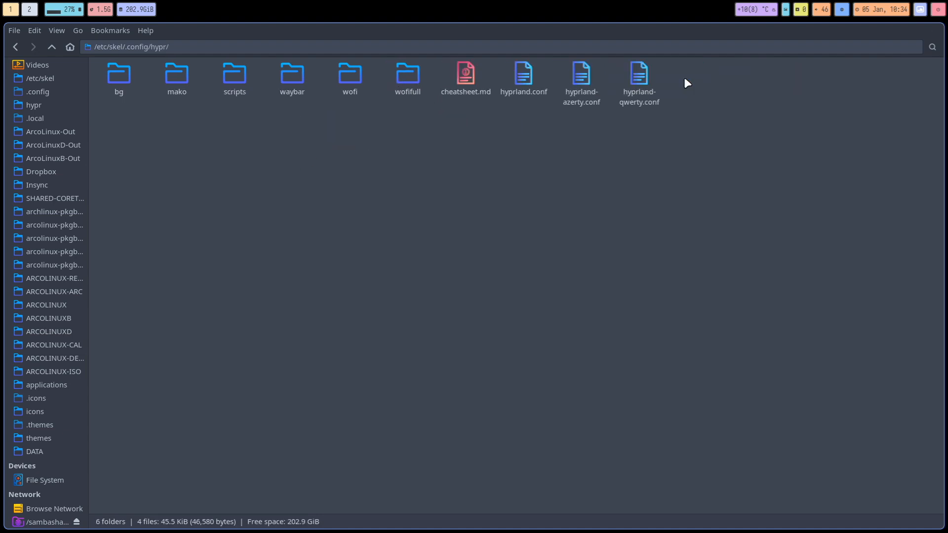
mouse_move(313, 114)
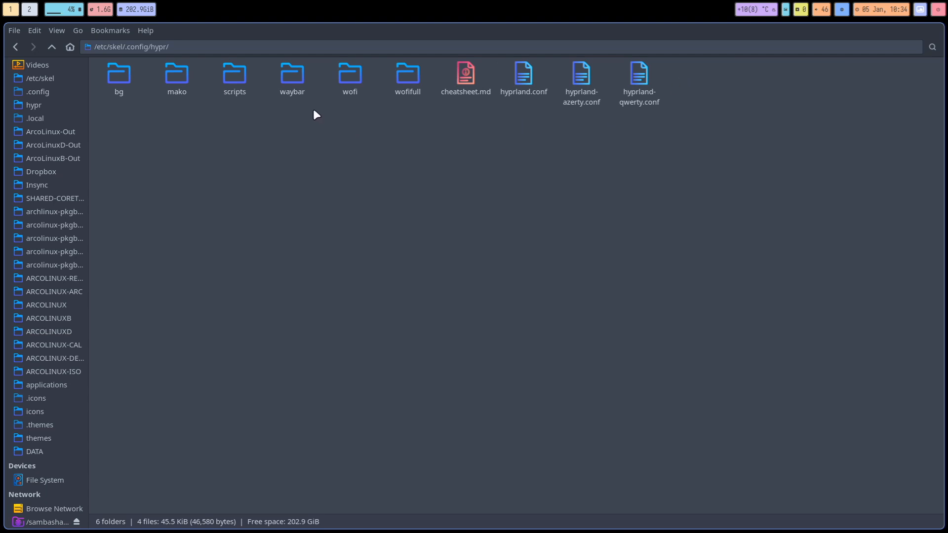
double_click(234, 76)
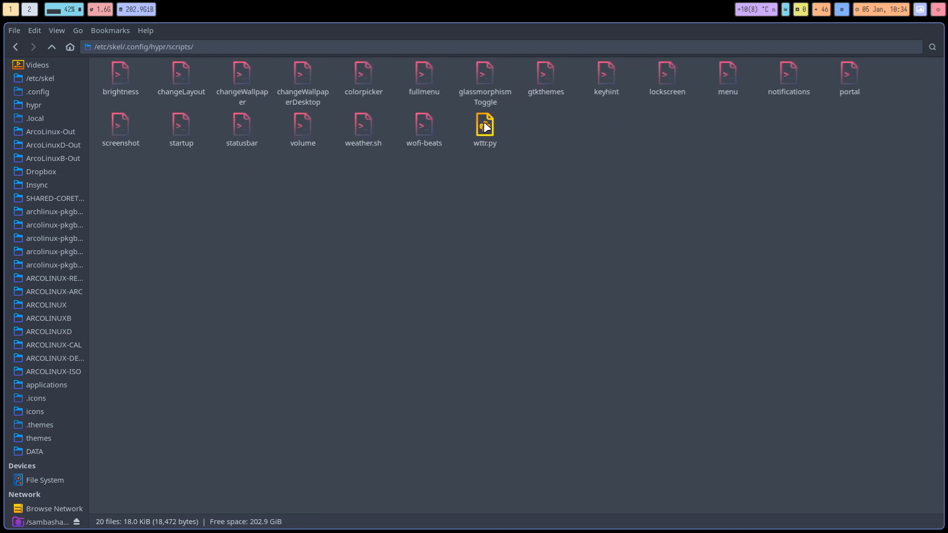
click(485, 126)
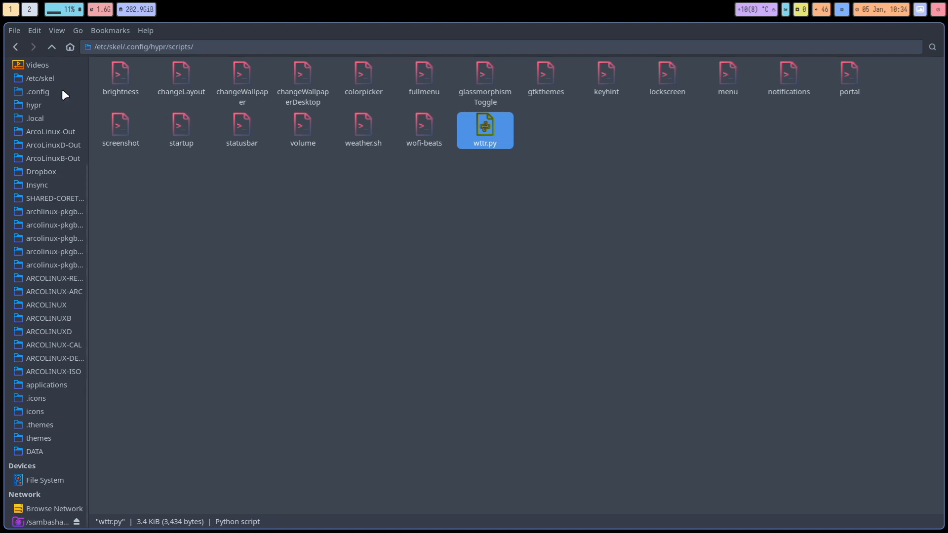
Paste wttr.py into ~/.config/hypr/scripts, replacing the existing copy.
click(36, 92)
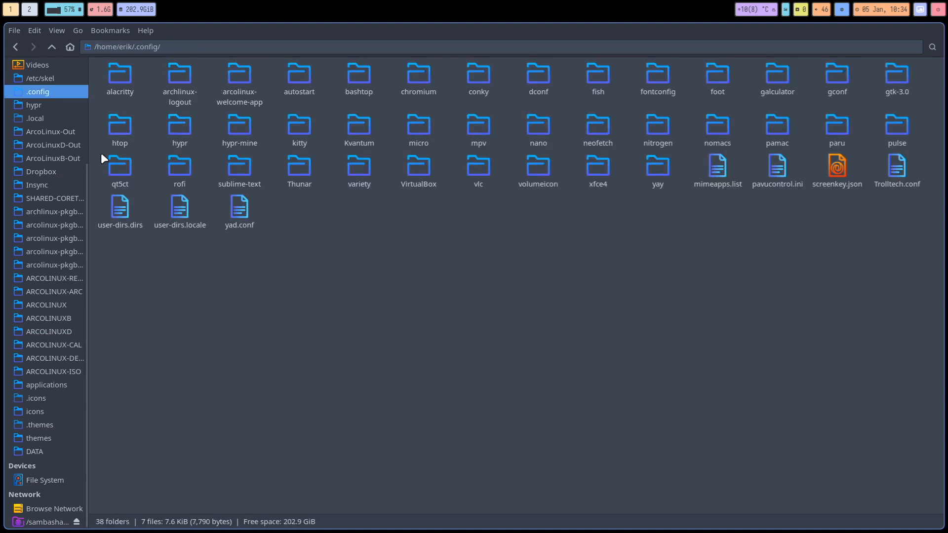
click(179, 127)
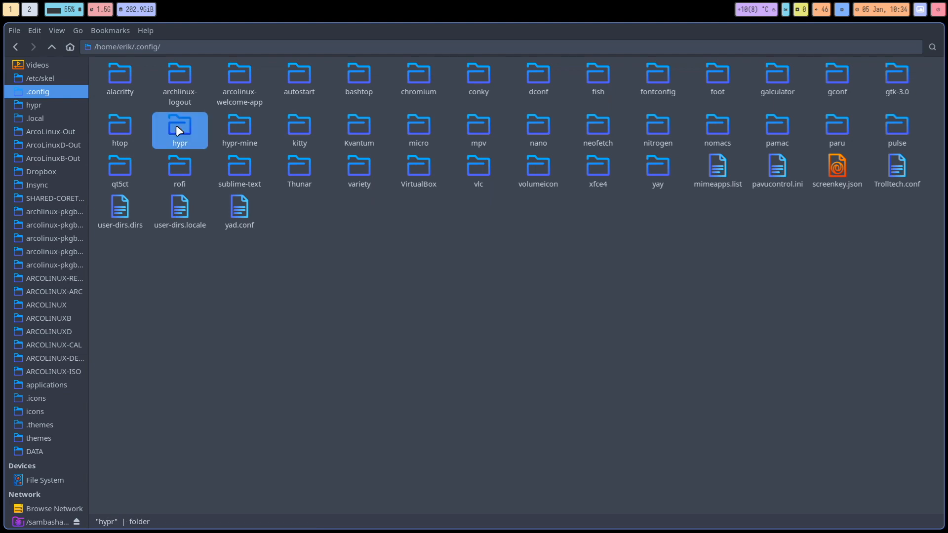
double_click(179, 127)
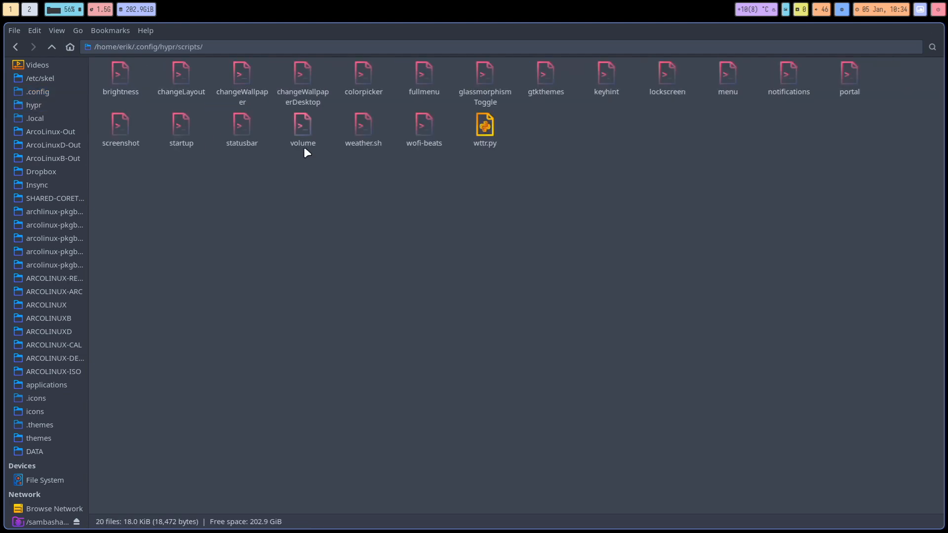
mouse_move(474, 211)
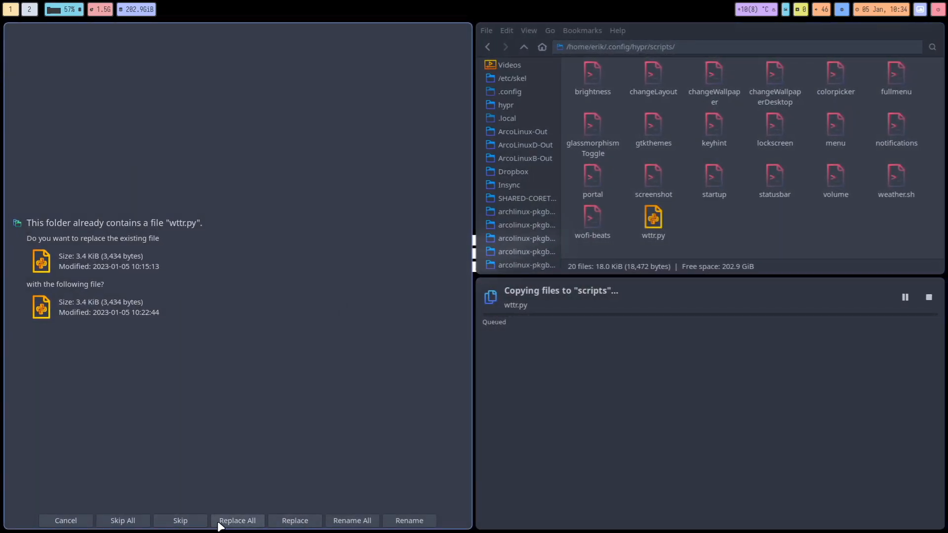
click(237, 520)
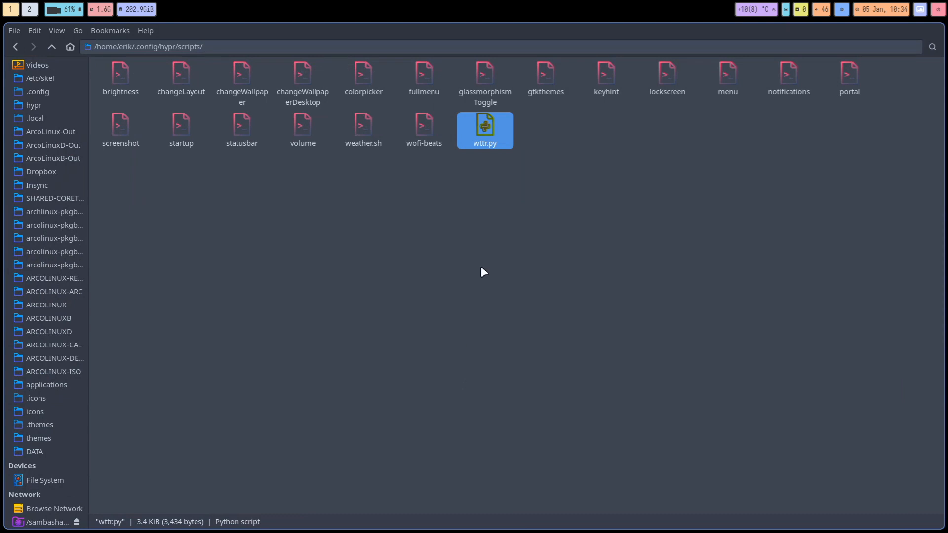
mouse_move(484, 179)
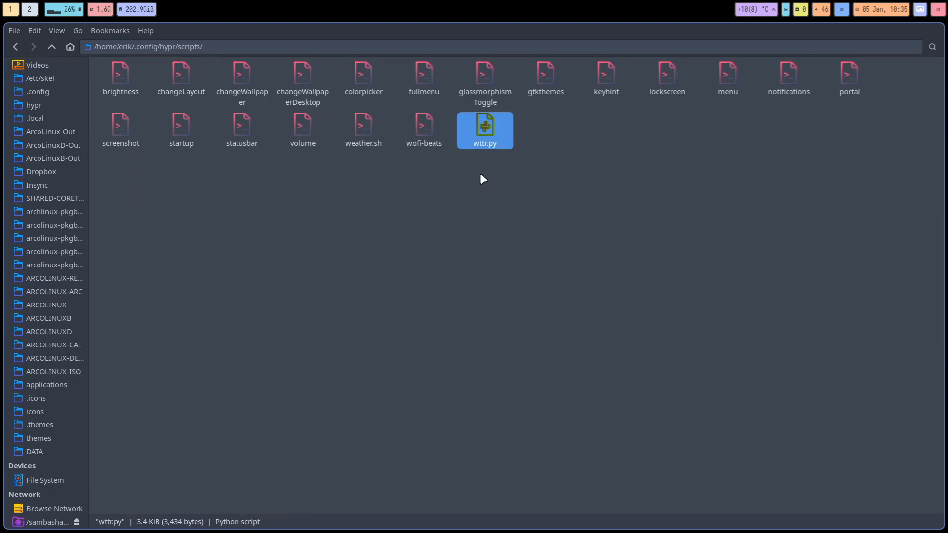
mouse_move(748, 17)
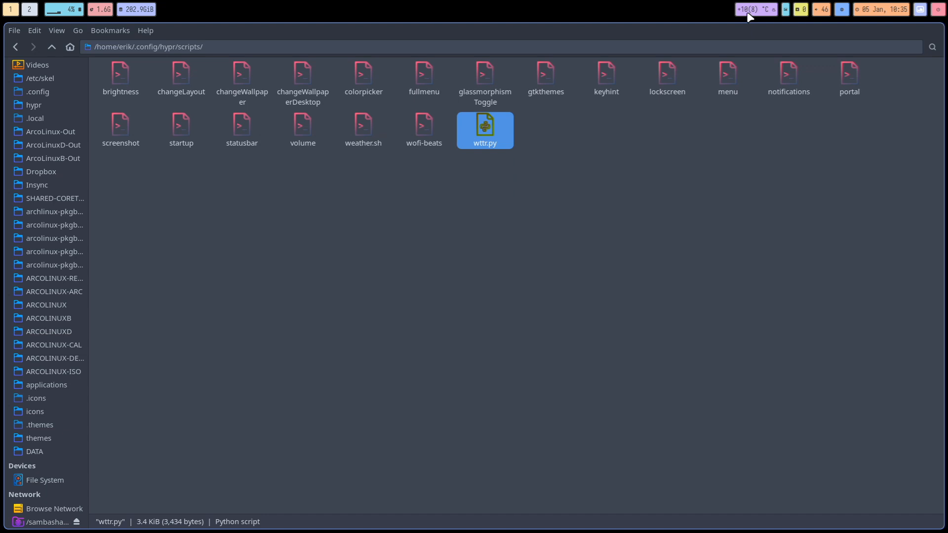
mouse_move(740, 12)
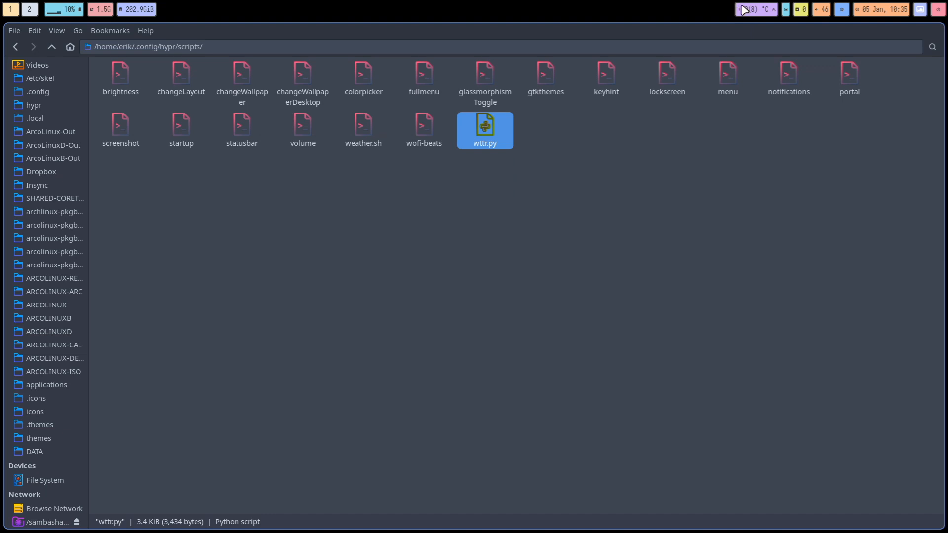
mouse_move(728, 83)
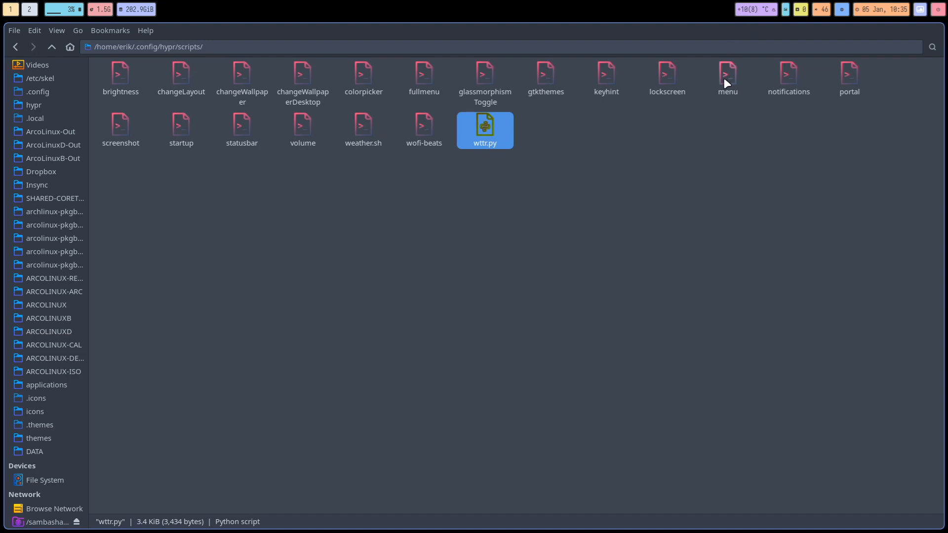
mouse_move(711, 188)
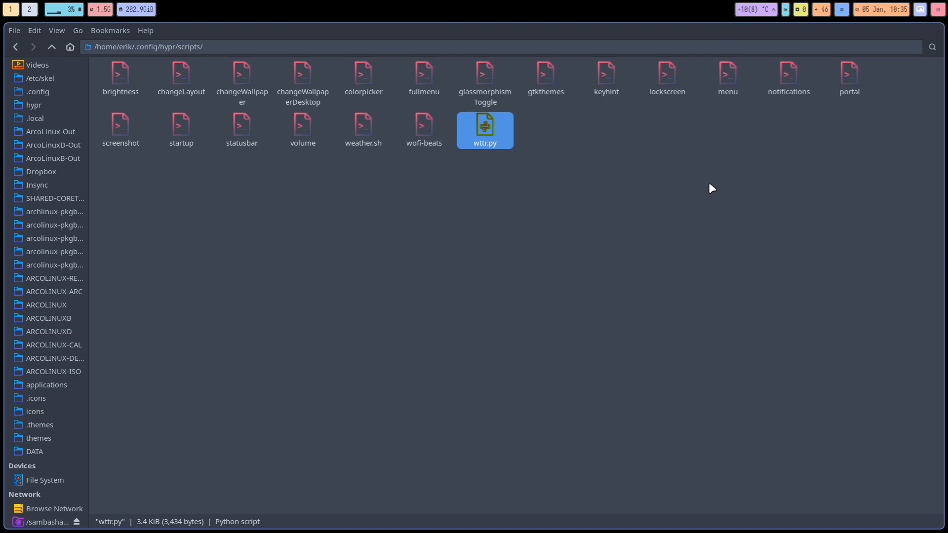
double_click(485, 130)
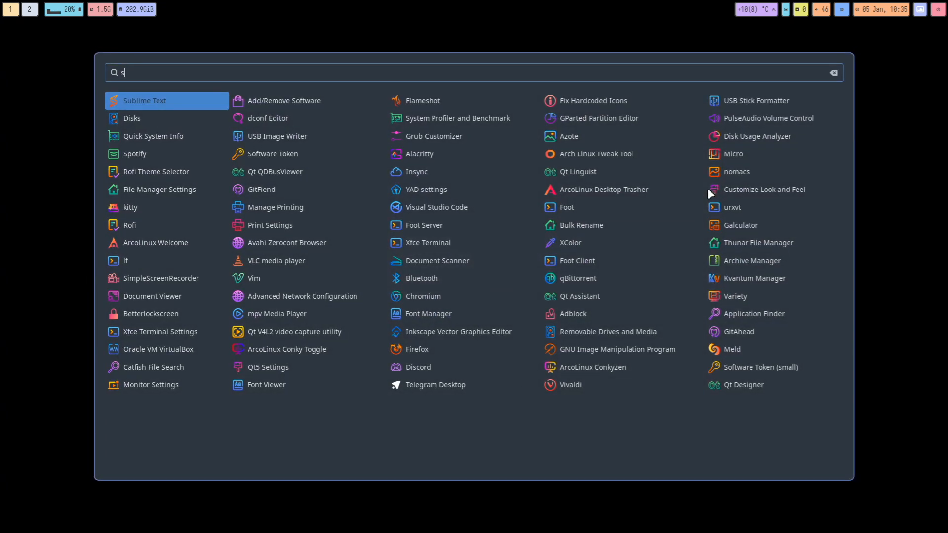
Pick Sublime Text from the Rofi launcher results.
click(143, 100)
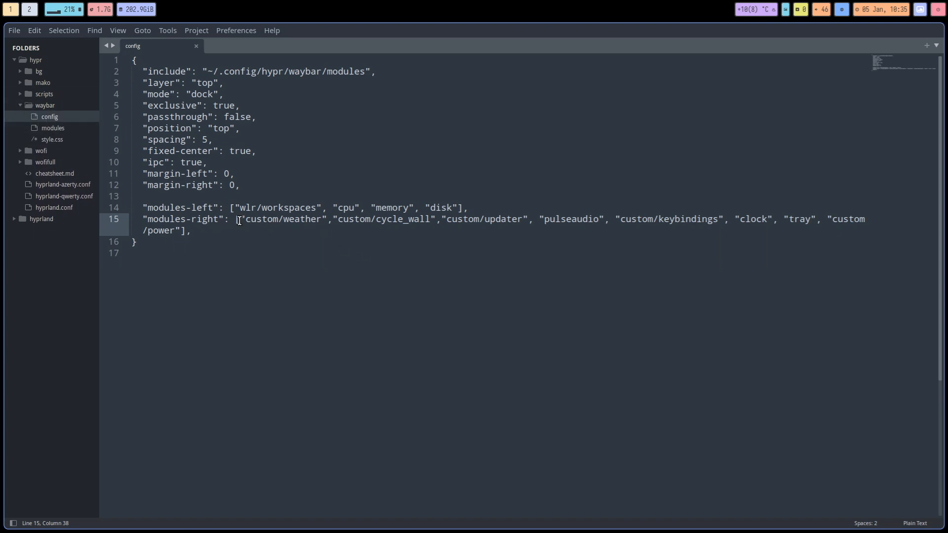
Search 'weath' in the Waybar modules file and expand the scripts folder in the sidebar.
double_click(281, 219)
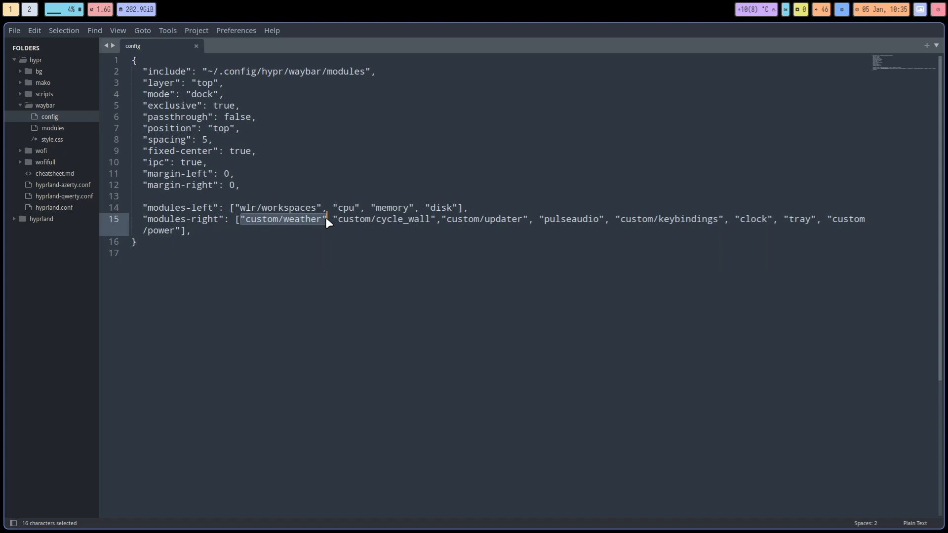
mouse_move(325, 269)
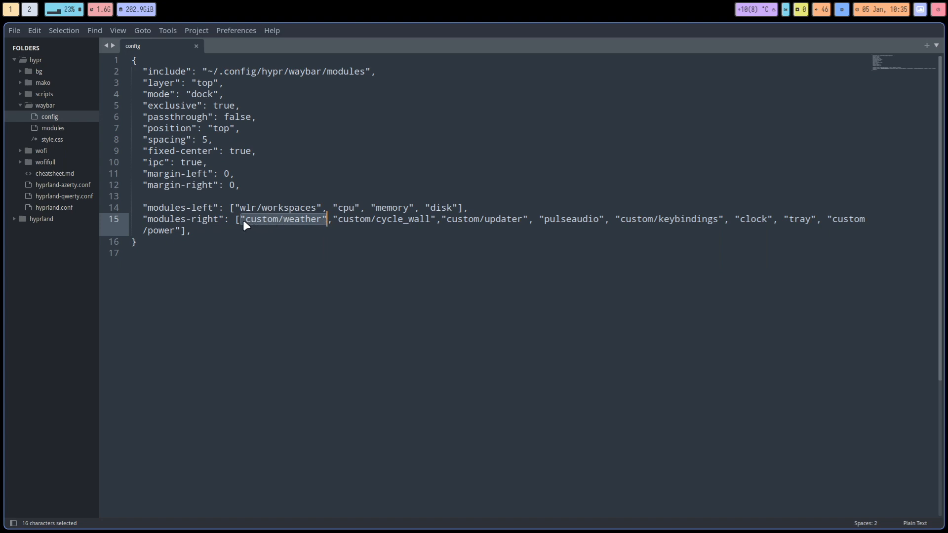
mouse_move(325, 223)
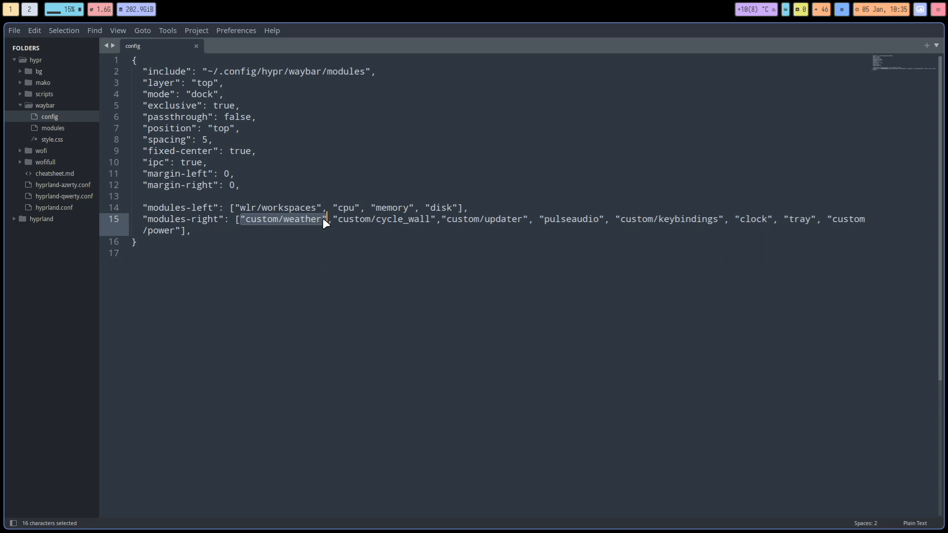
mouse_move(760, 10)
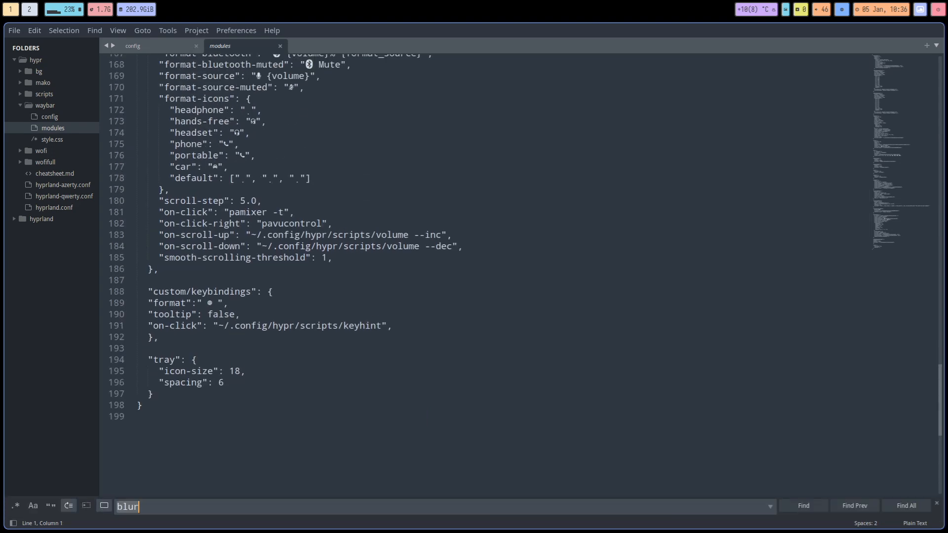
text(weath)
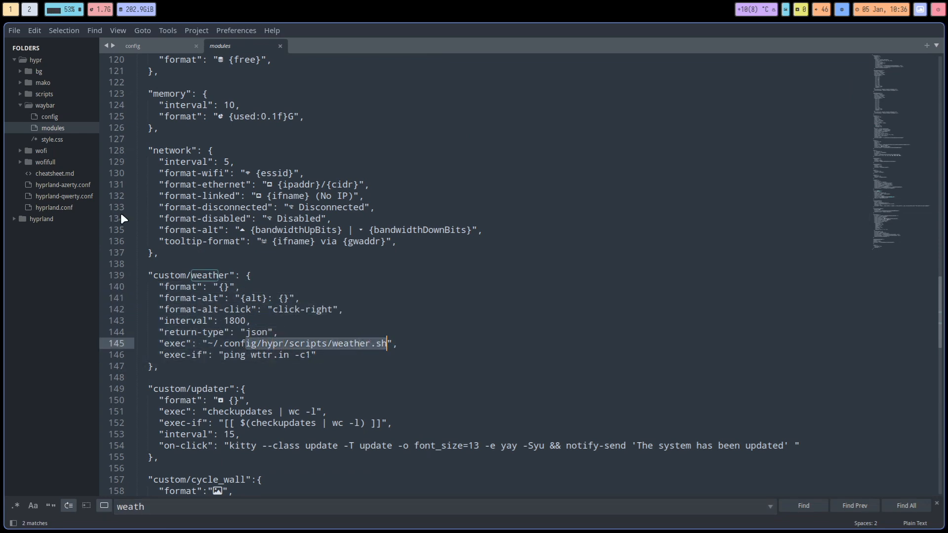
click(43, 94)
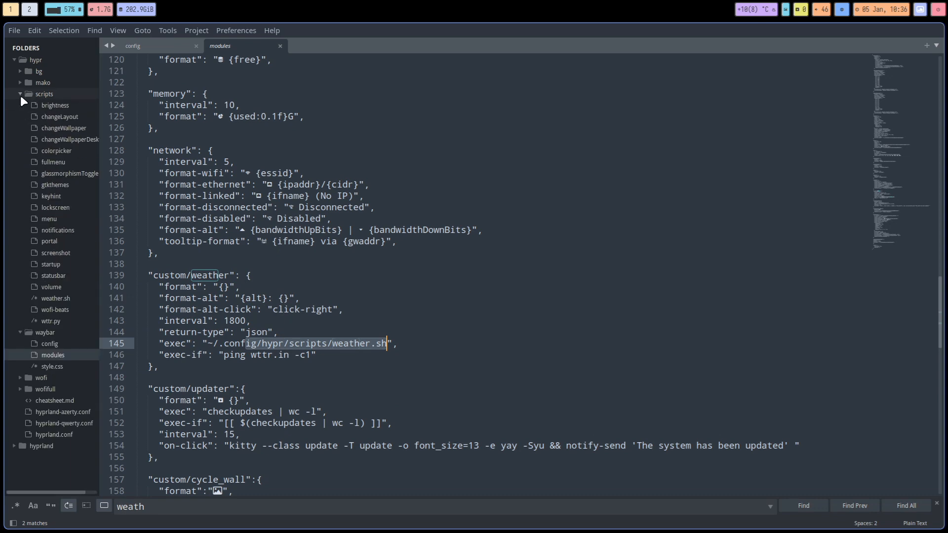
mouse_move(57, 288)
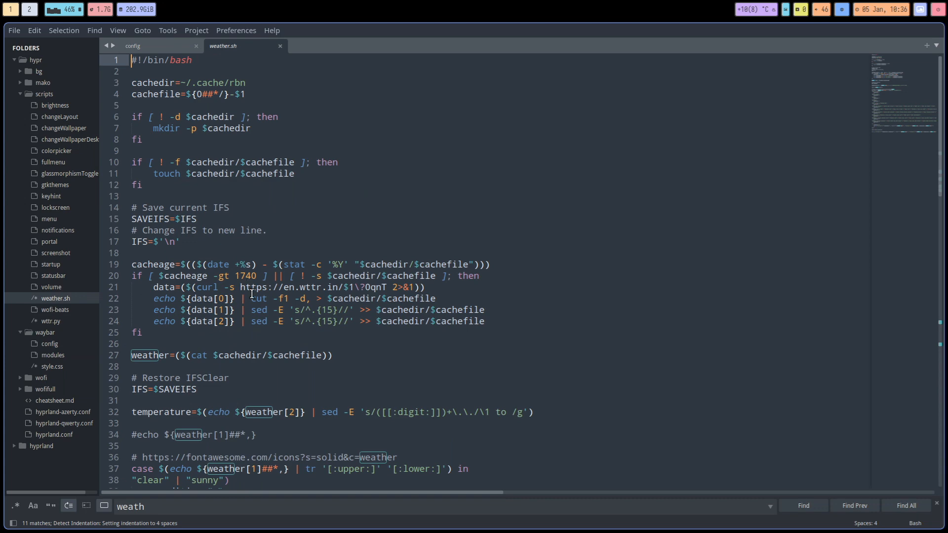
Scroll through weather.sh, then open wttr.py.
scroll(down, 3)
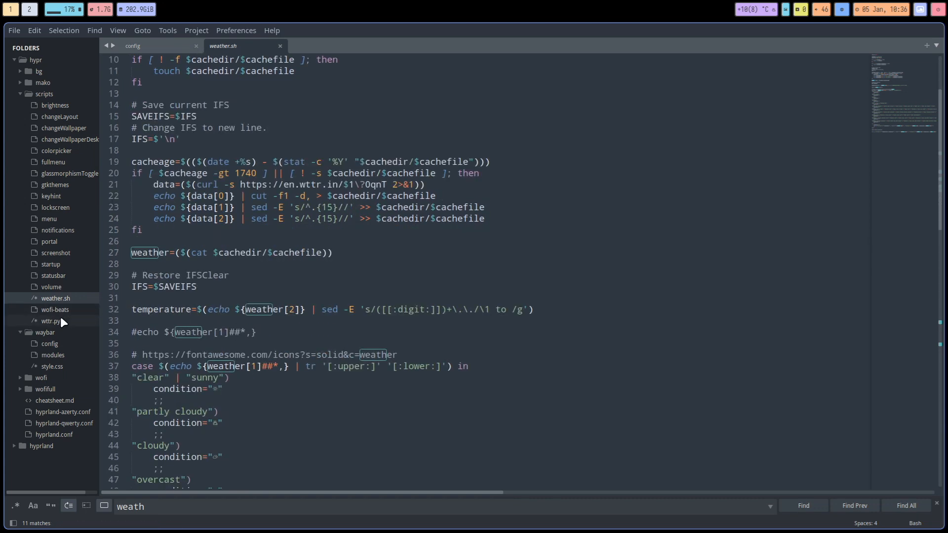
click(50, 321)
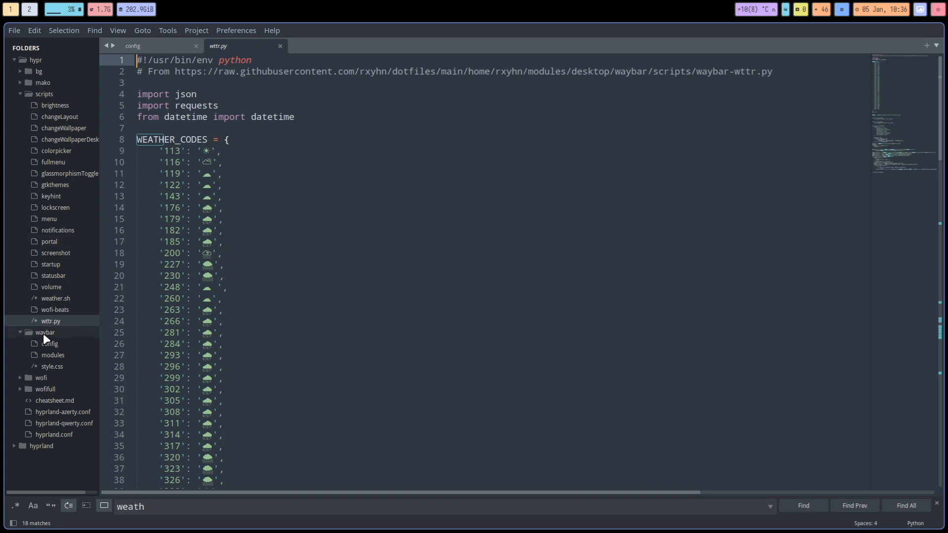
click(56, 298)
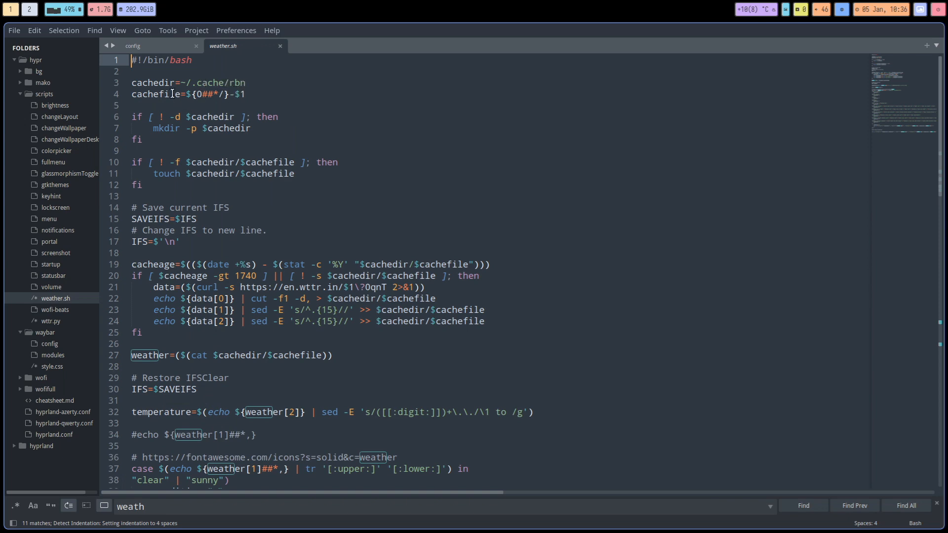
mouse_move(256, 270)
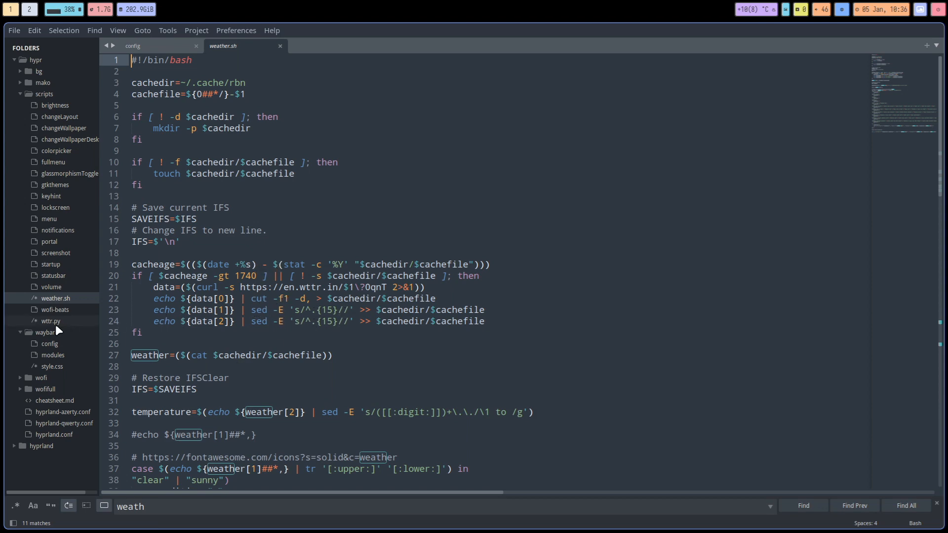
click(50, 321)
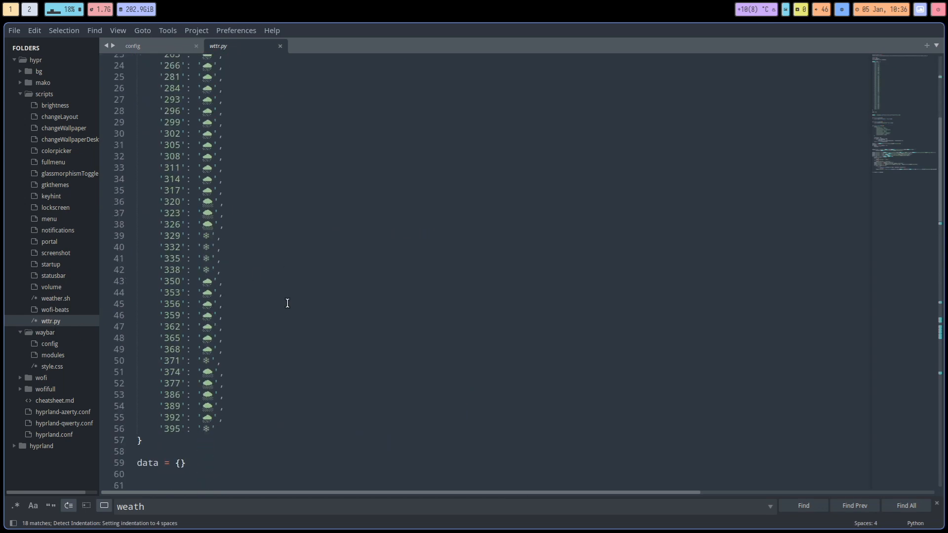
mouse_move(776, 26)
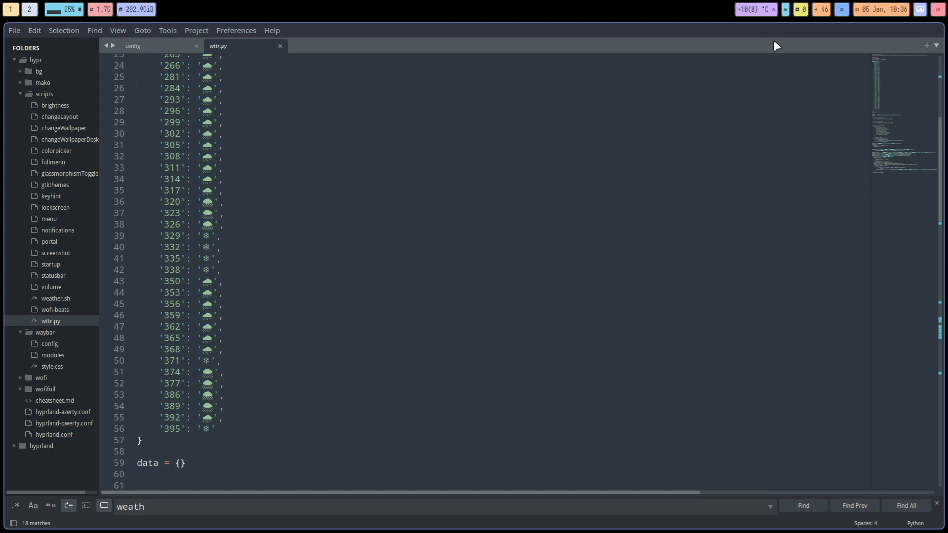
mouse_move(776, 14)
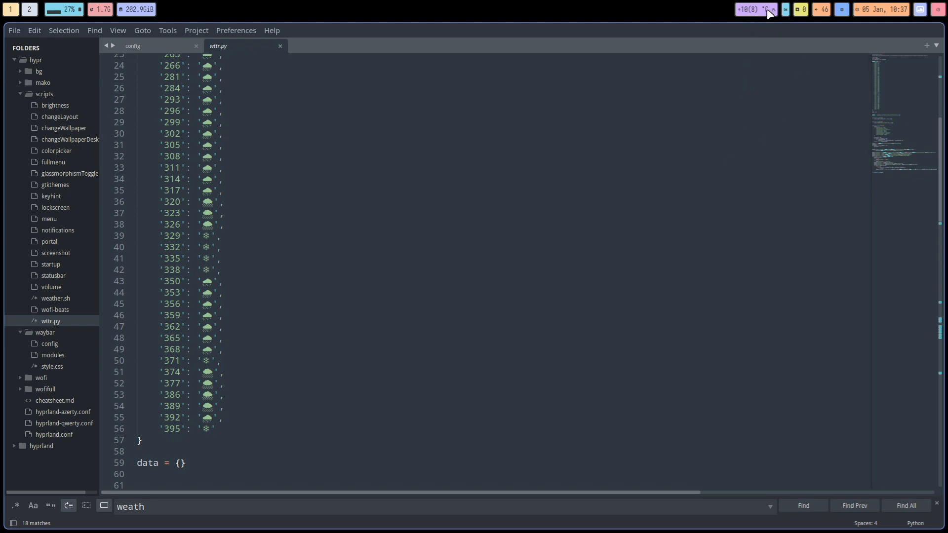
Scroll through the rest of wttr.py, then return to the Waybar config file.
scroll(up, 3)
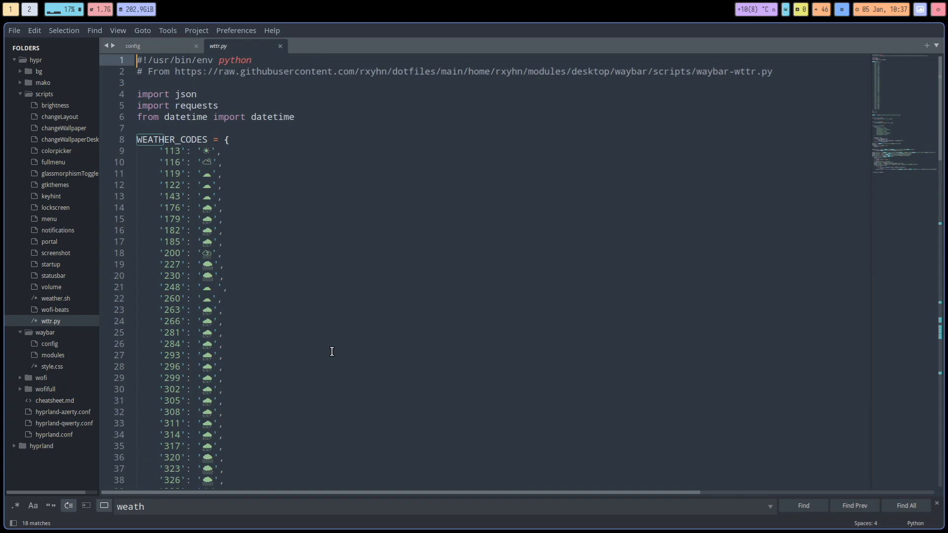
scroll(down, 3)
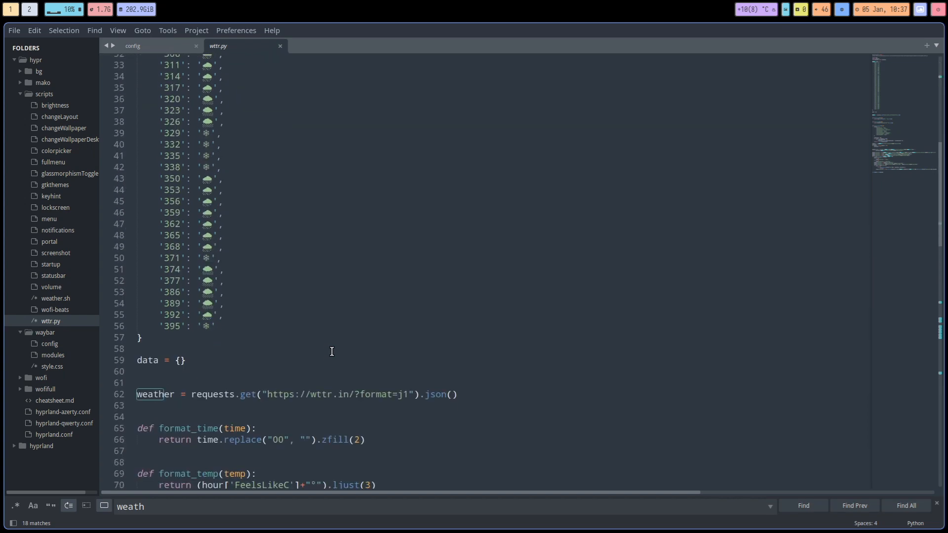
scroll(down, 3)
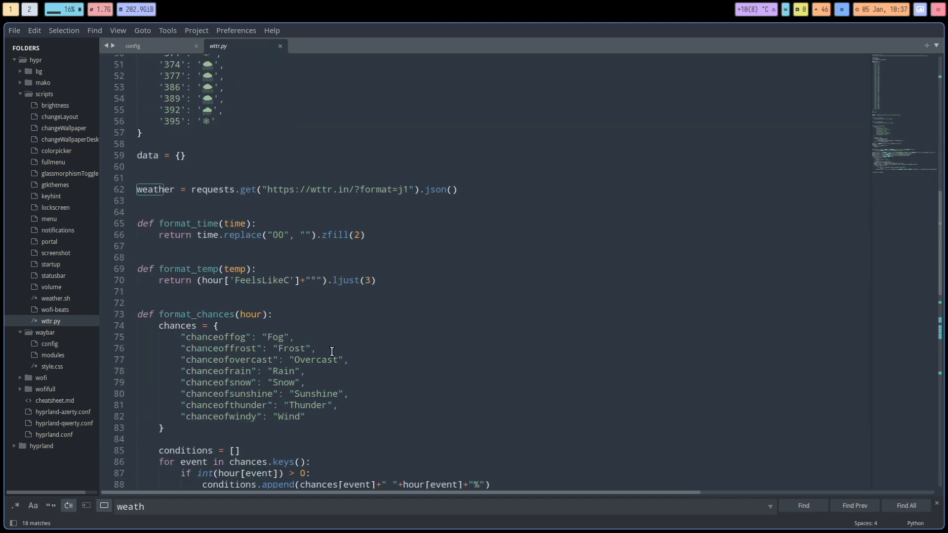
scroll(down, 3)
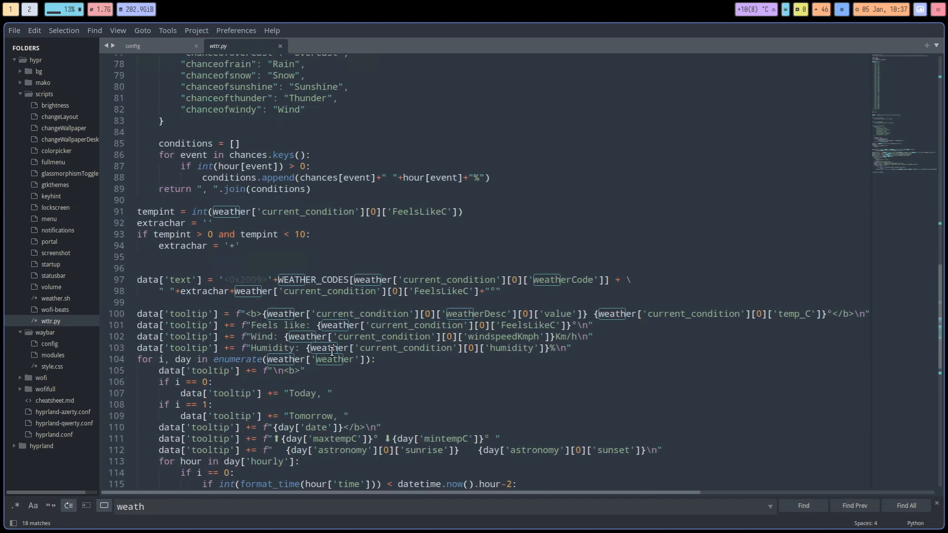
scroll(down, 3)
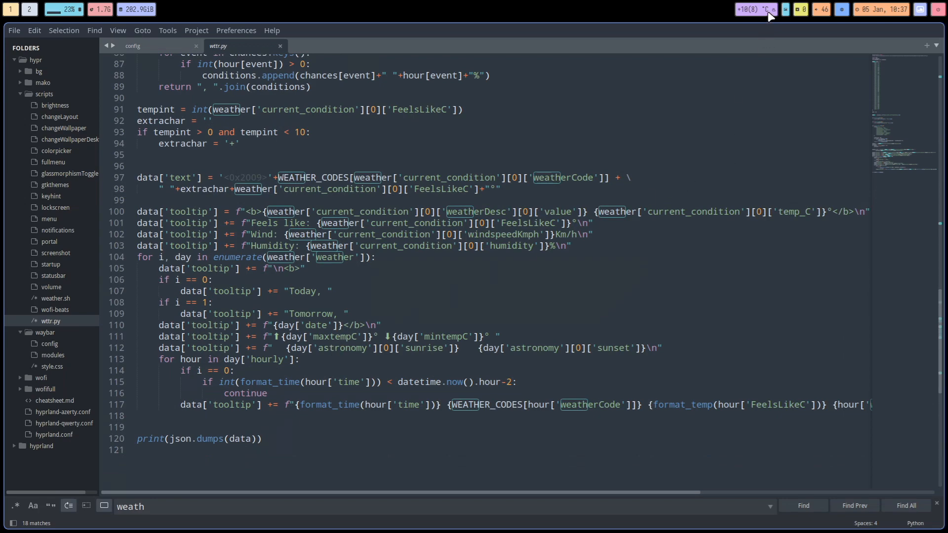
mouse_move(455, 367)
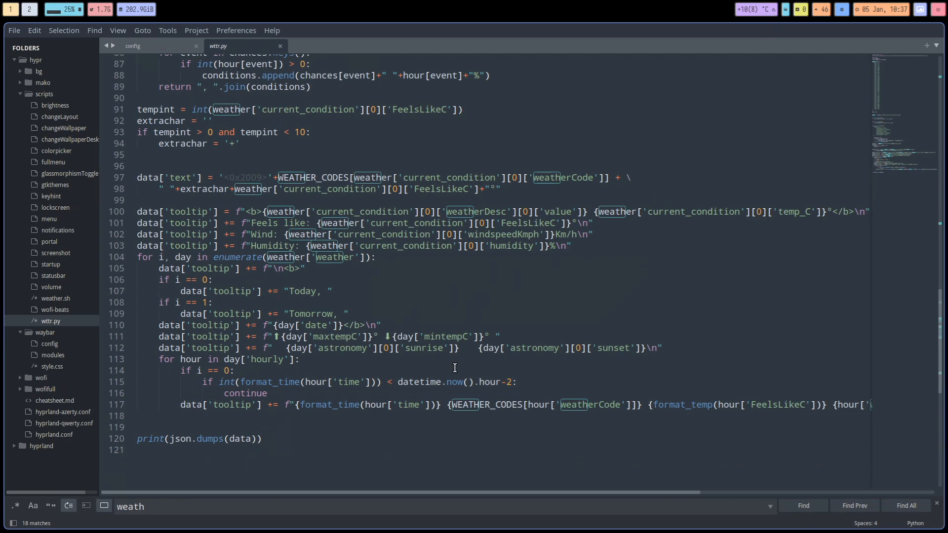
scroll(down, 3)
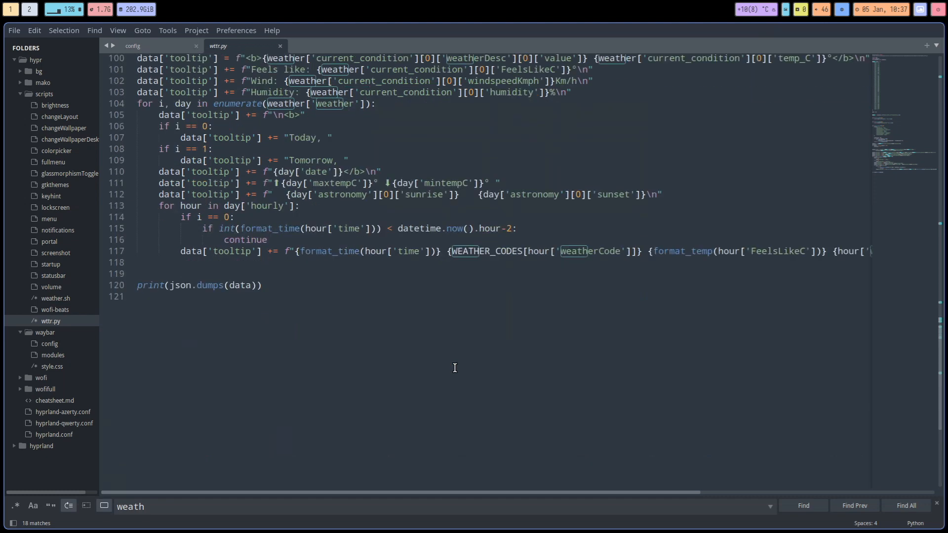
scroll(up, 3)
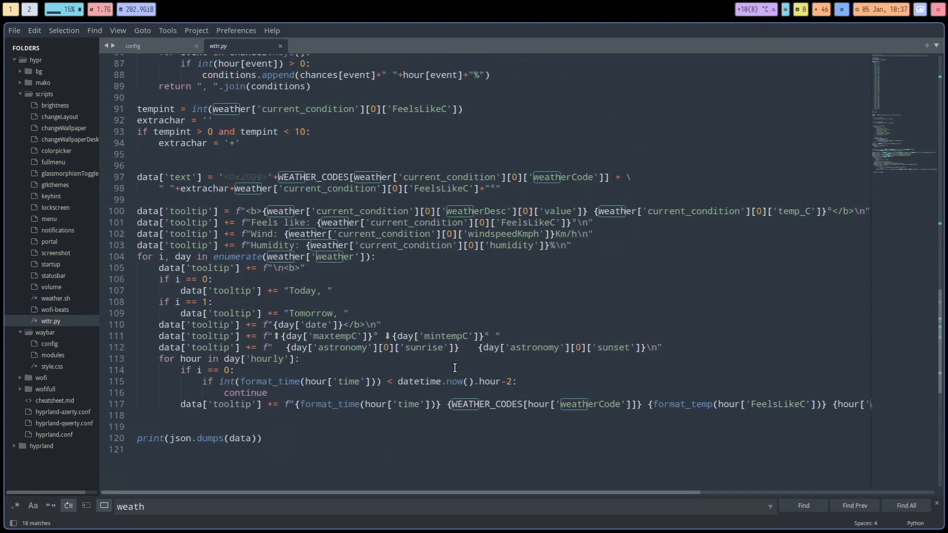
scroll(up, 3)
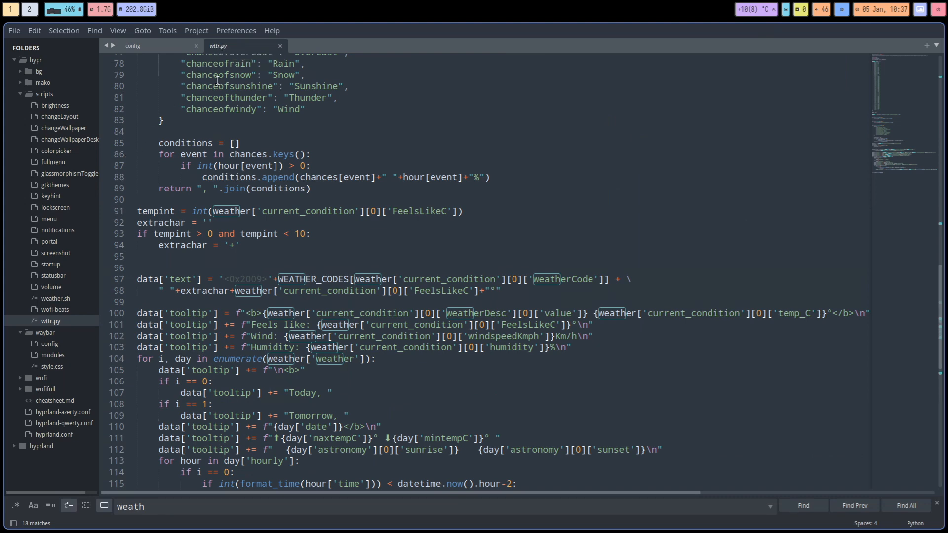
mouse_move(223, 288)
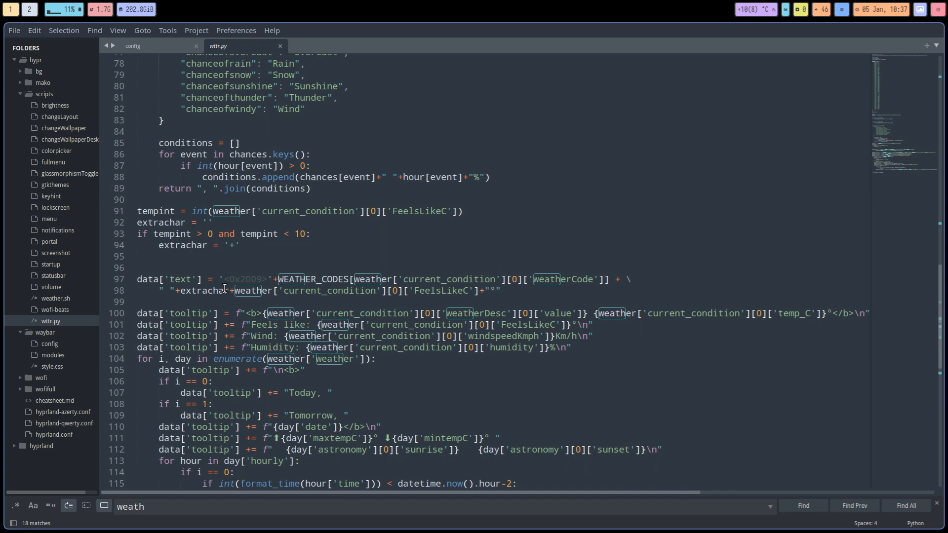
mouse_move(258, 263)
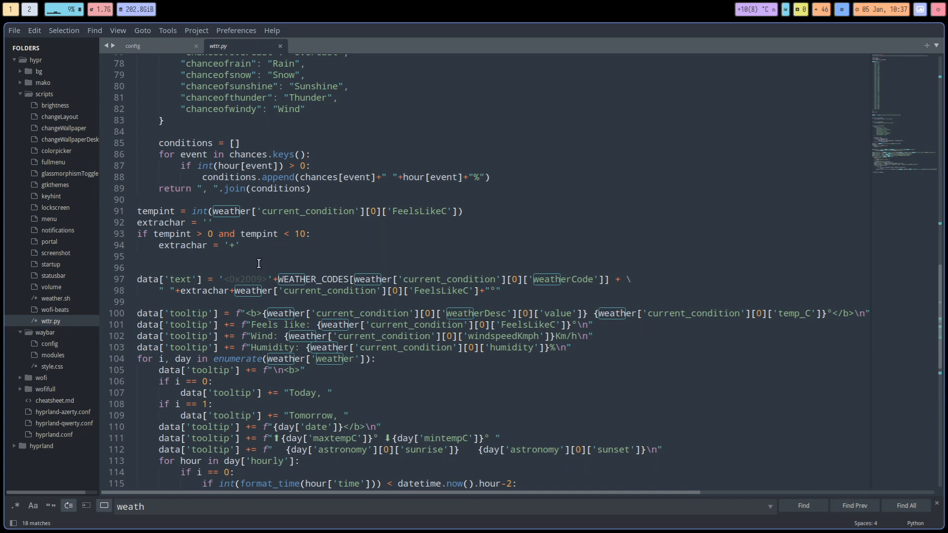
click(131, 46)
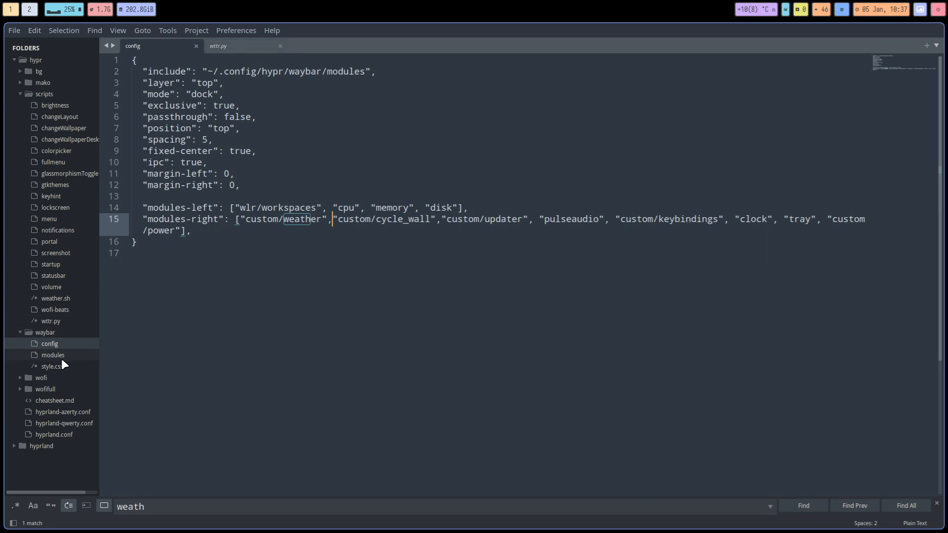
Copy the custom/weather name from the modules file and enter it after 'disk' in modules-left.
click(53, 355)
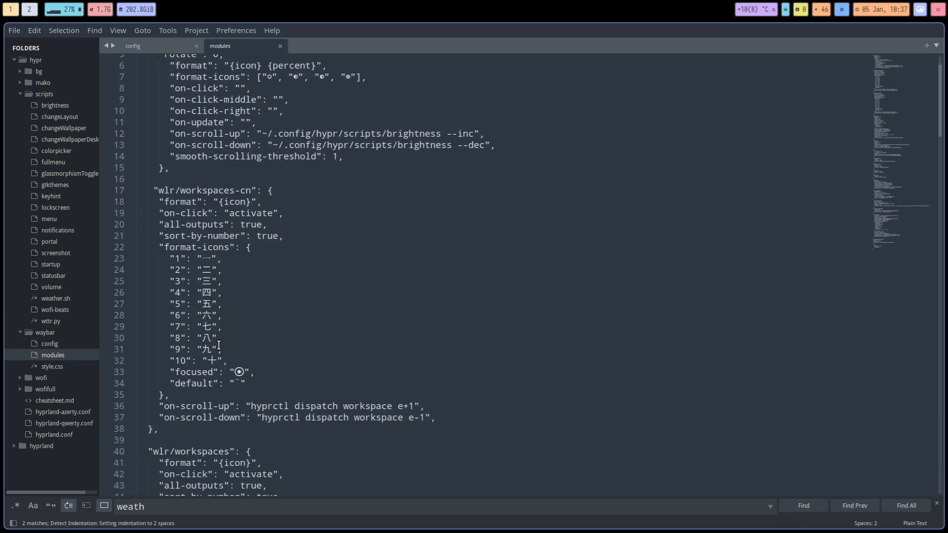
click(804, 506)
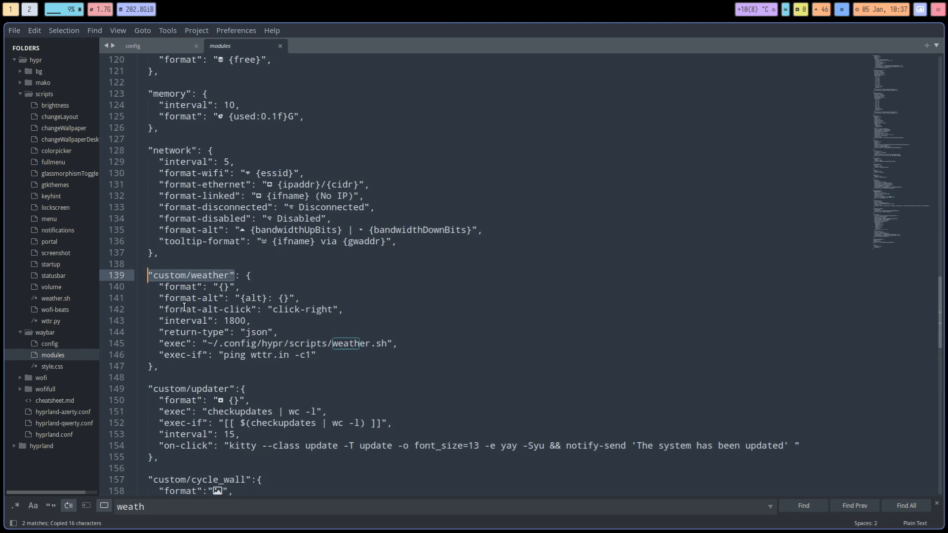
click(133, 46)
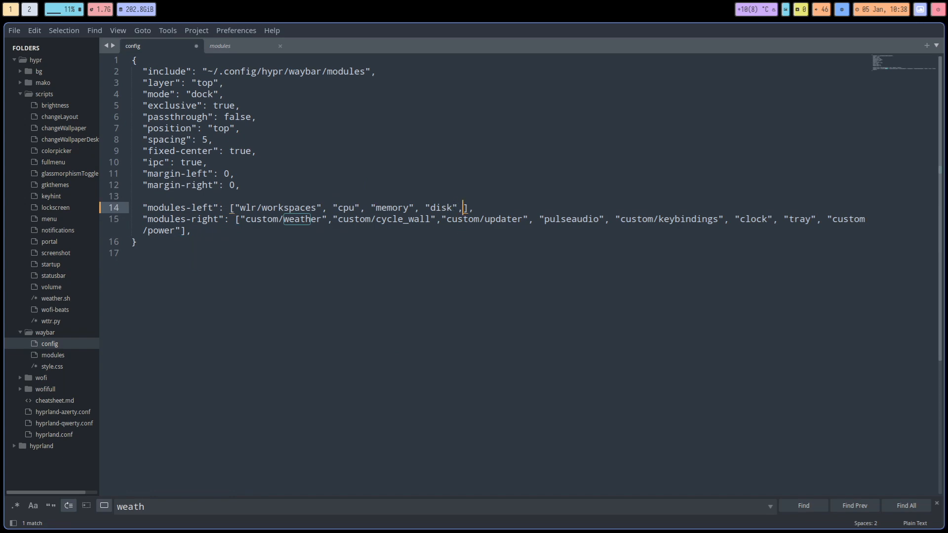
text("custom/weather")
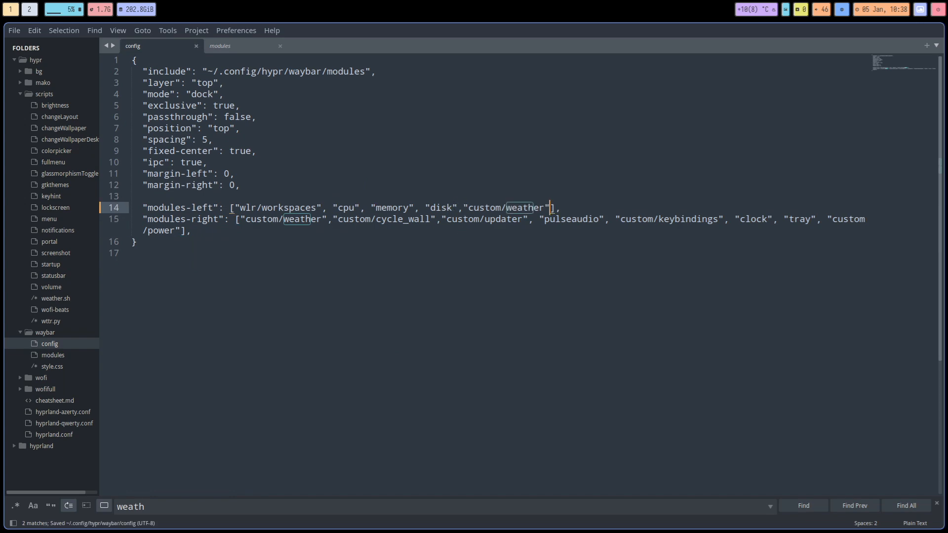
mouse_move(520, 248)
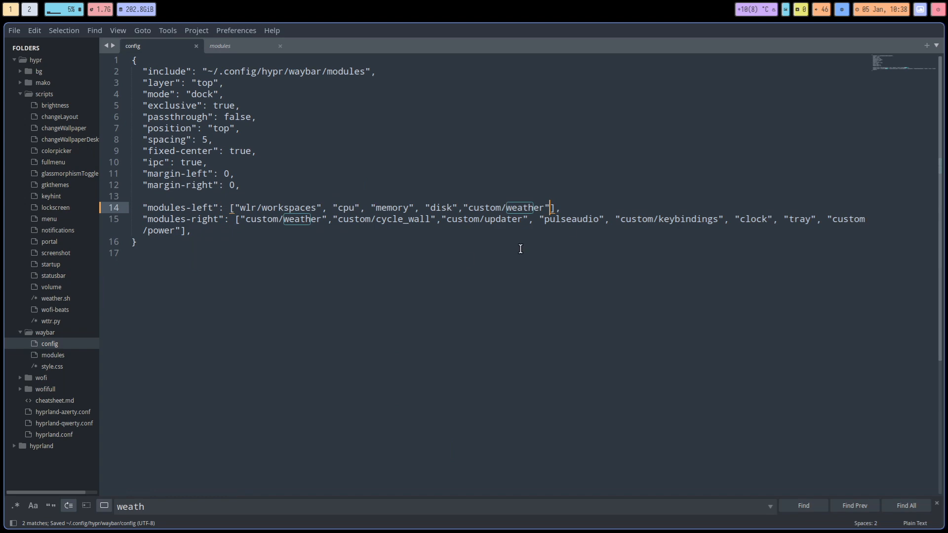